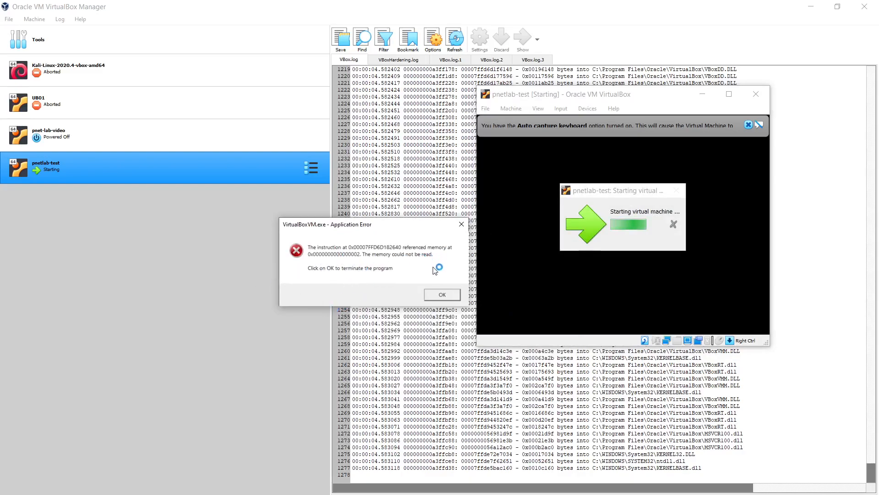
Step: Dismiss both crash error dialogs and scroll through pnetlab-test's VBox.log
left_click(442, 294)
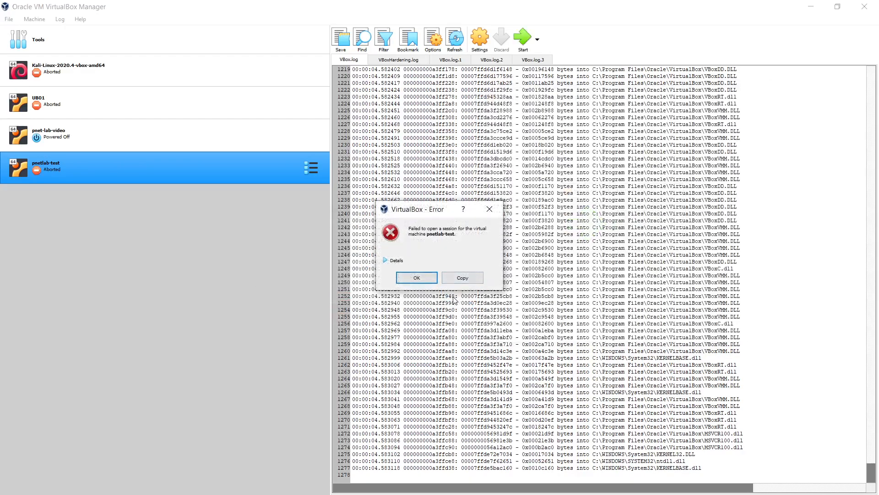
left_click(416, 277)
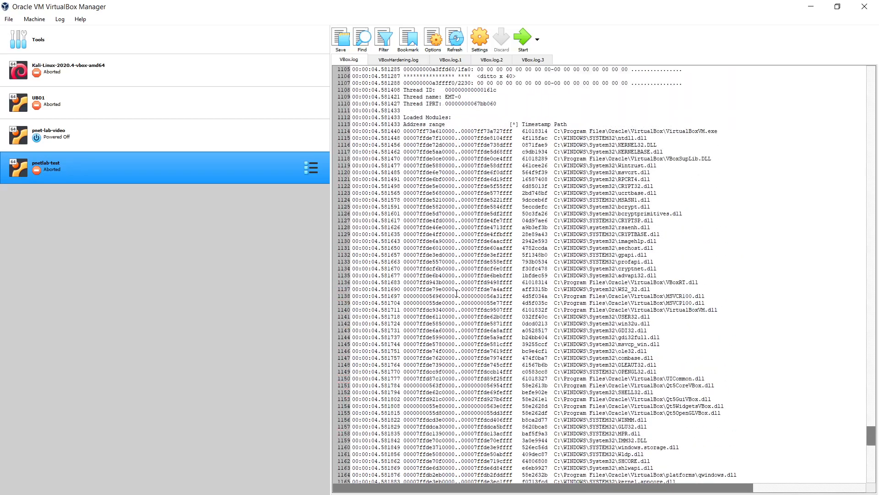
scroll("down", 3)
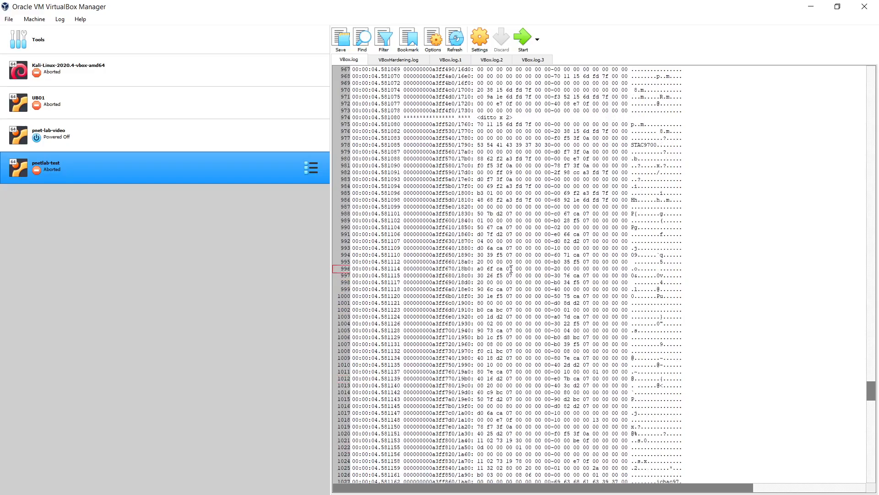
scroll("down", 3)
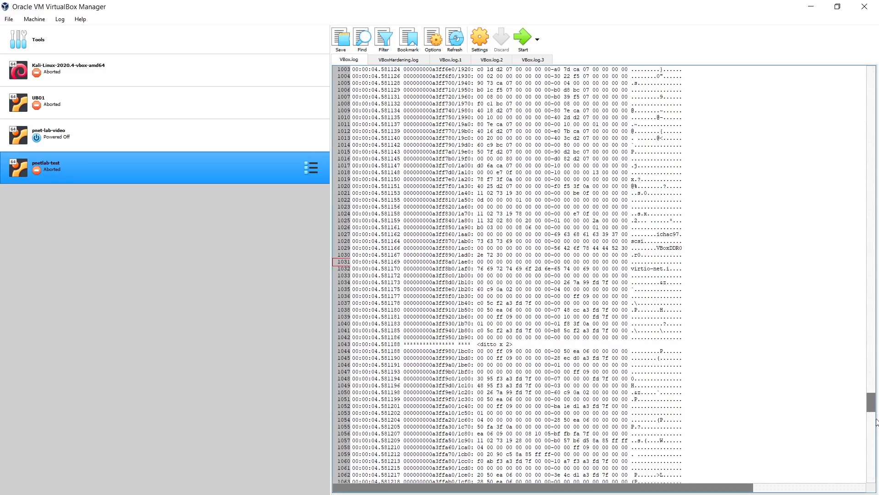
scroll("down", 3)
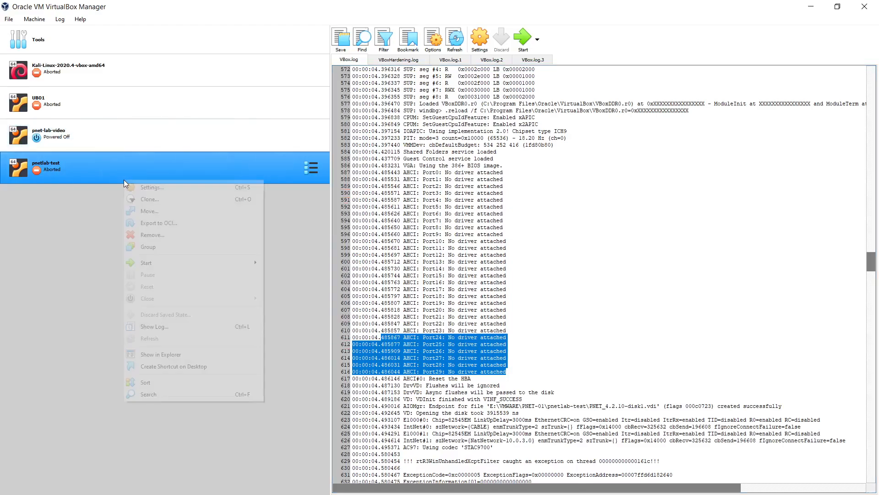
Step: Restart pnetlab-test in its own window, then select the Kali-Linux VM to show its log
left_click(245, 195)
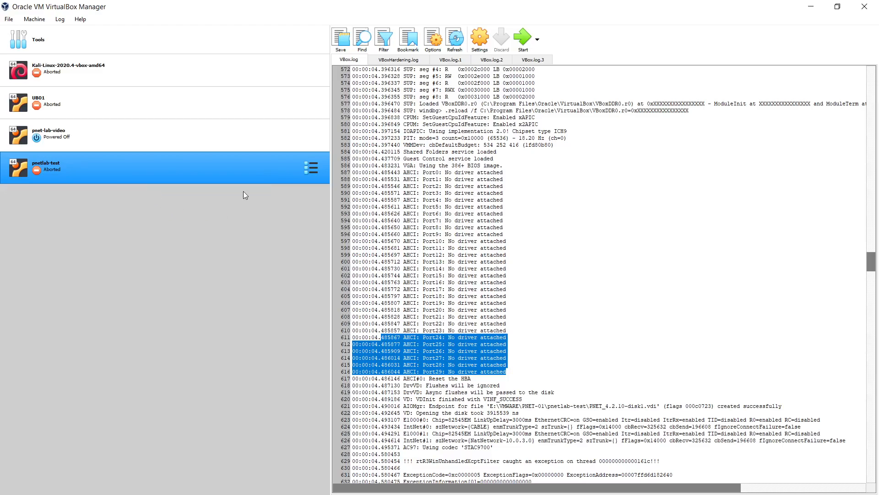
left_click(479, 37)
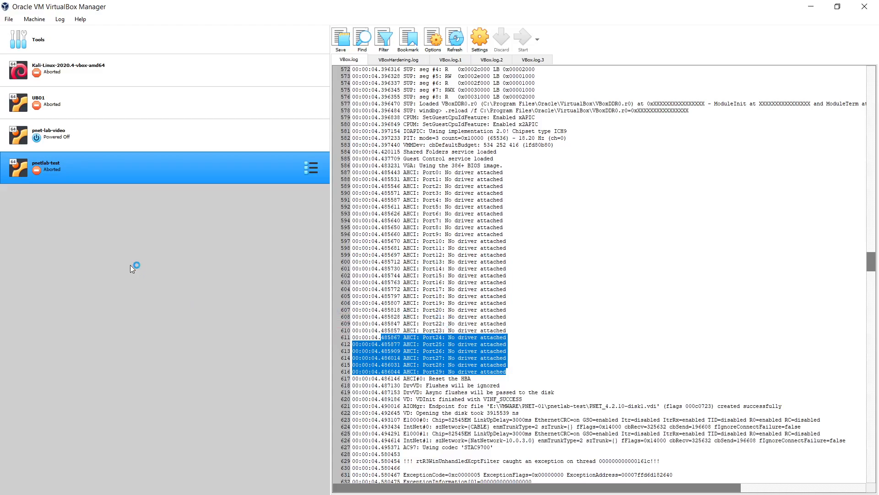
left_click(522, 38)
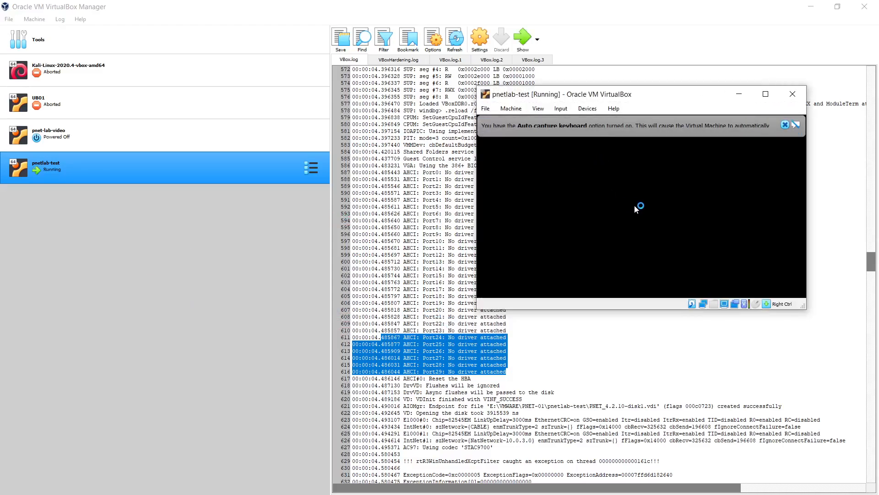
mouse_move(667, 235)
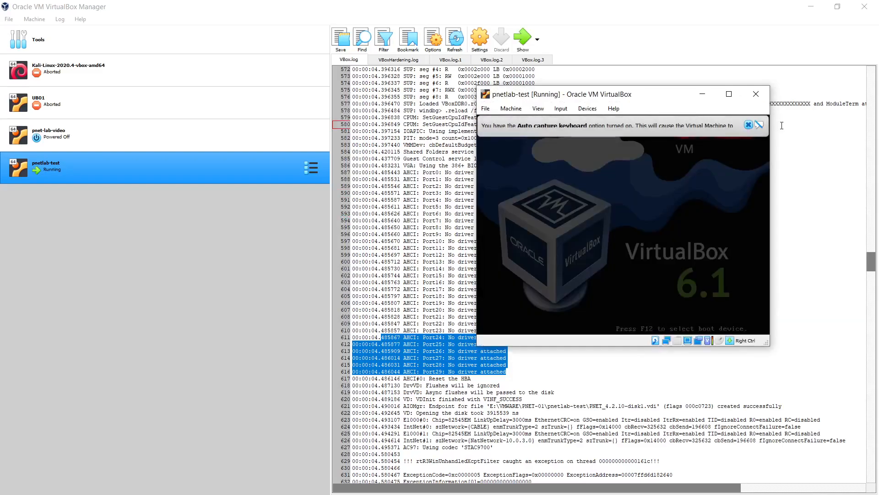
left_click(756, 93)
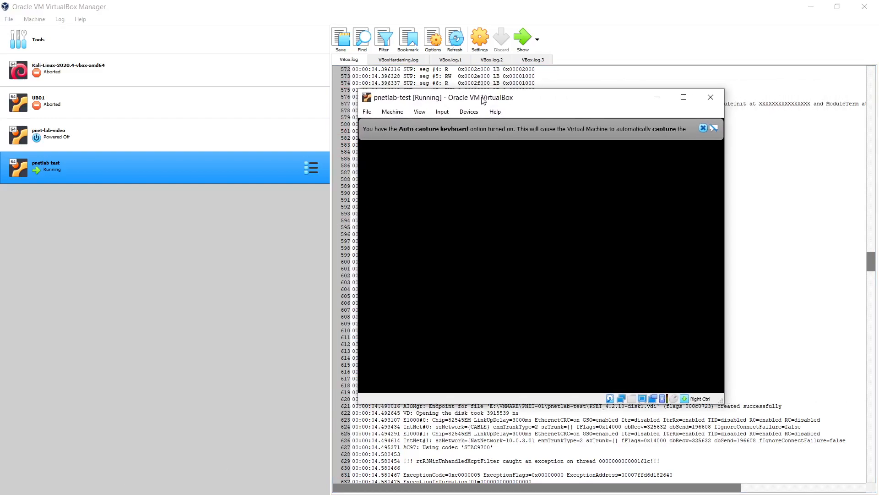
left_click(702, 128)
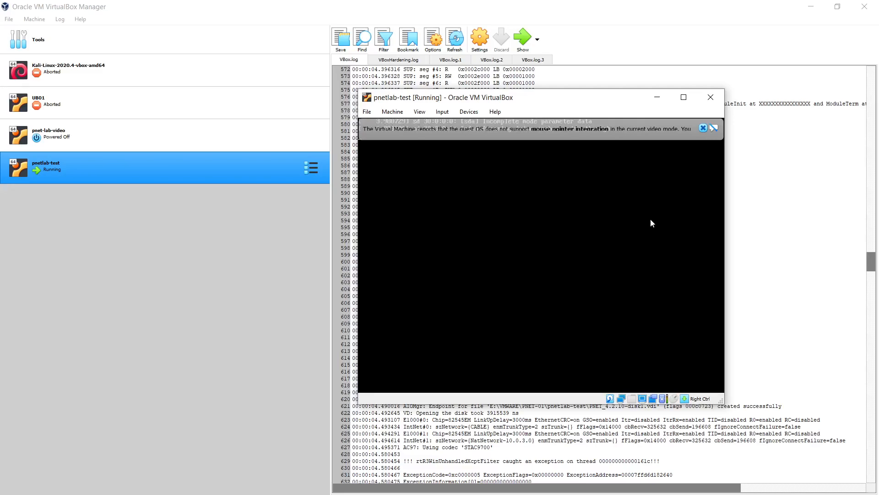
left_click(68, 69)
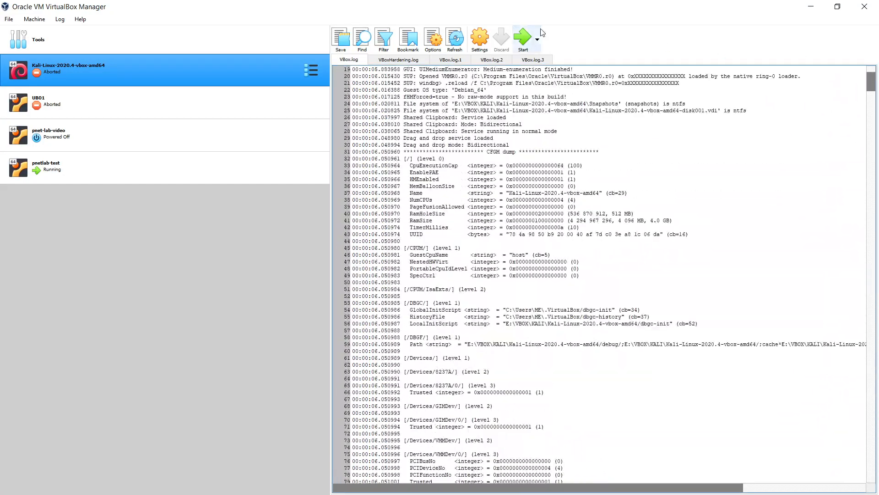
Step: Search the Kali-Linux log for 'audio' and step through the ichac97 and HostAudioWas matches
left_click(362, 40)
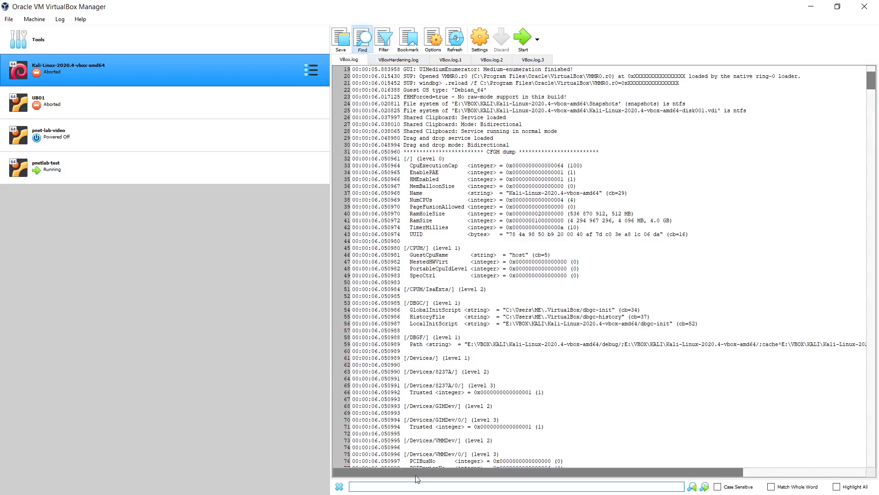
type("audio")
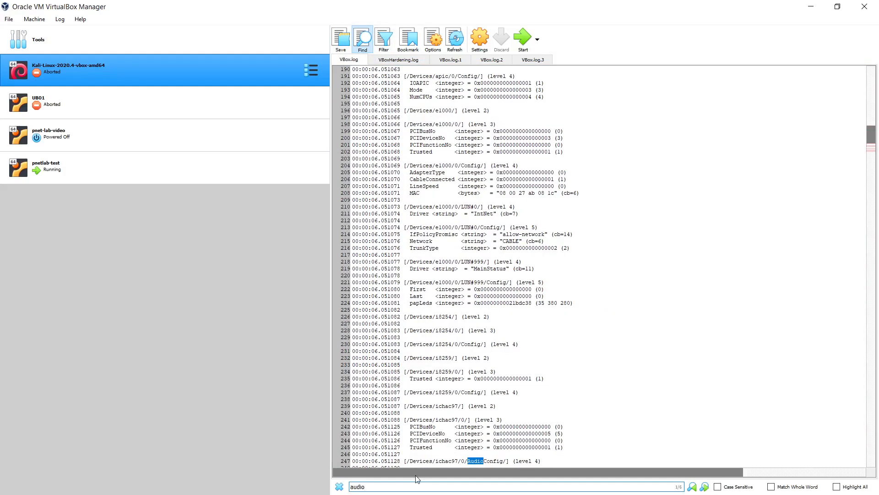
left_click(692, 486)
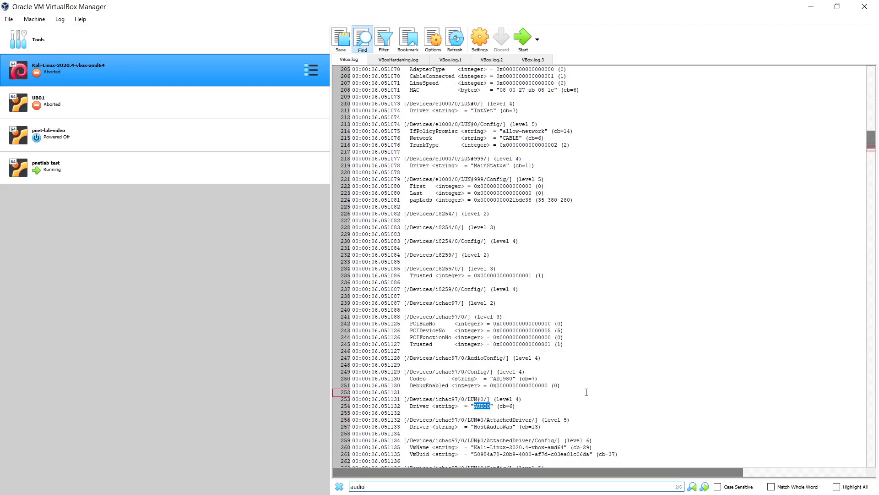
left_click(705, 486)
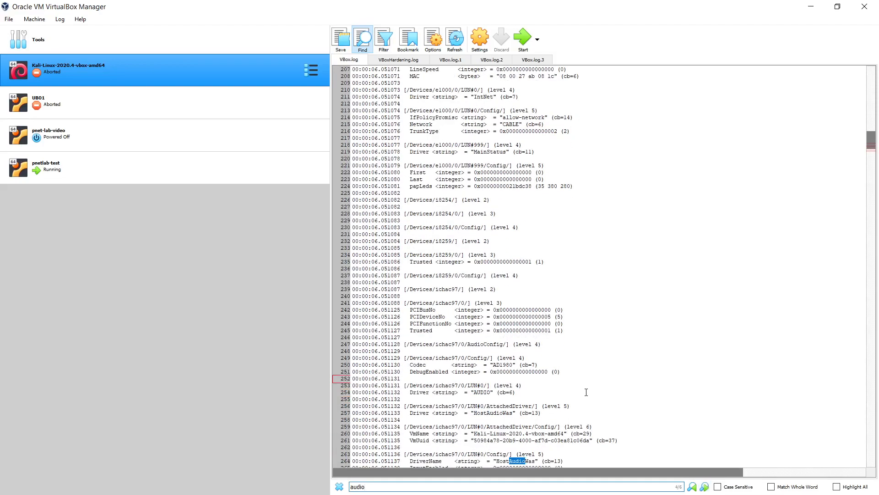
left_click(704, 487)
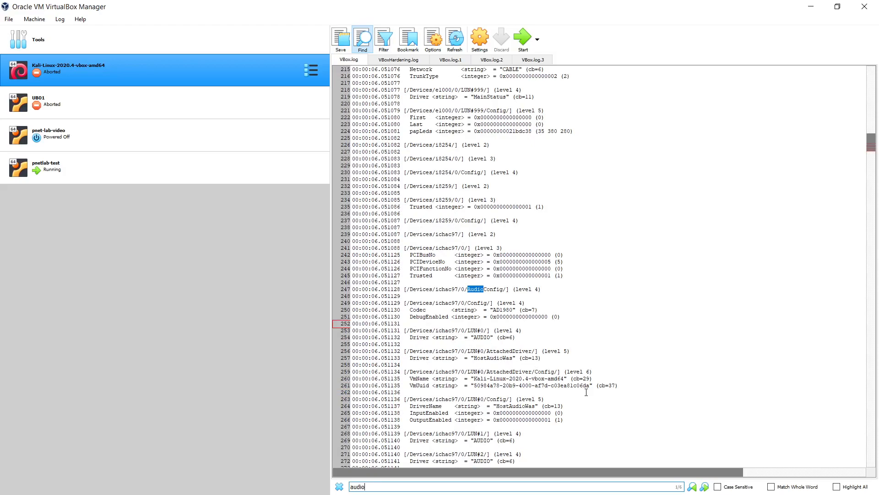
left_click(692, 486)
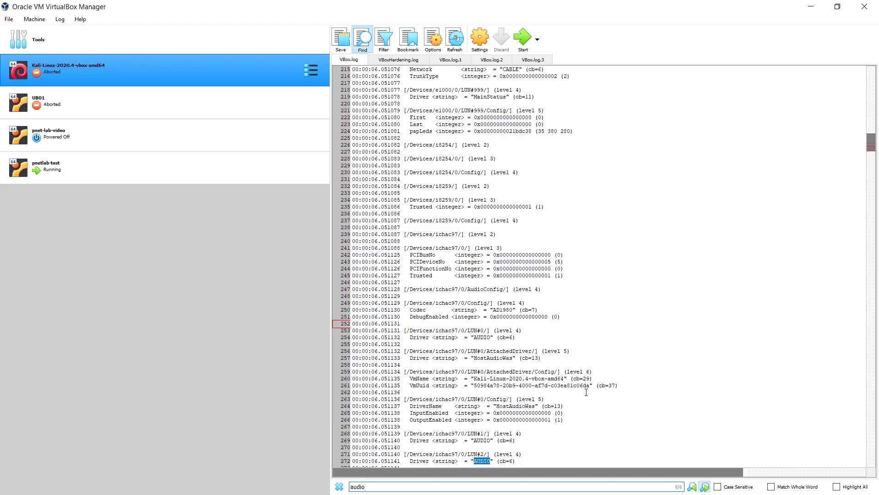
left_click(705, 487)
type("c")
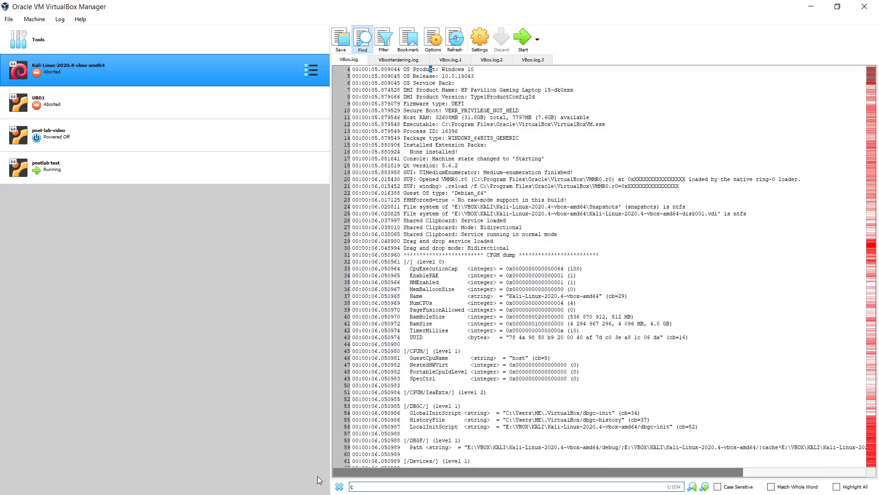
Step: Change the log search to 'connect' and cycle its two matches back to CableConnected
type("anot")
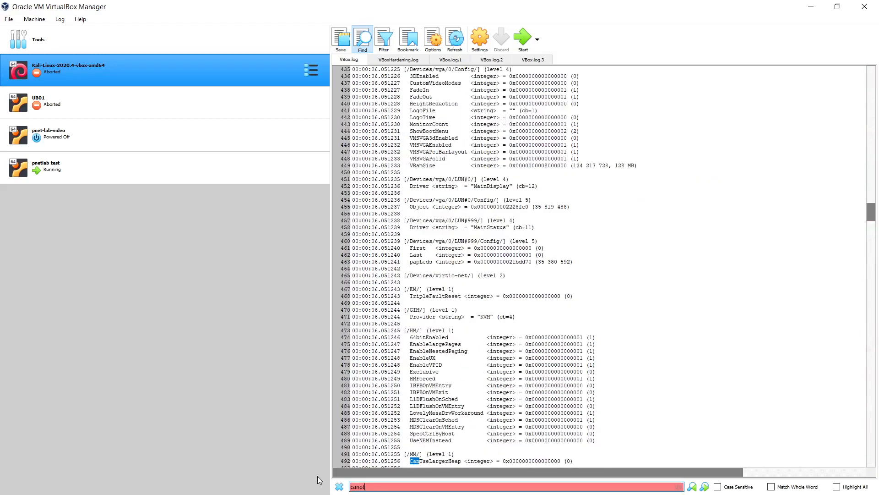
key("BackSpace")
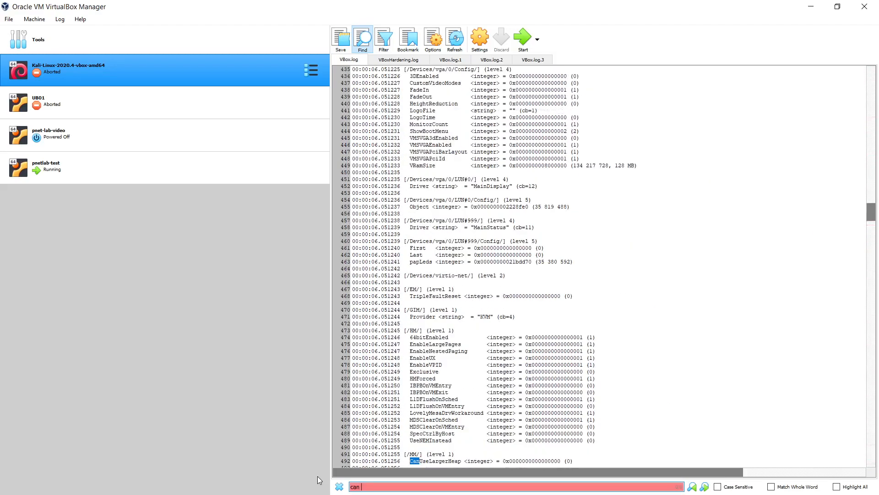
type("unab")
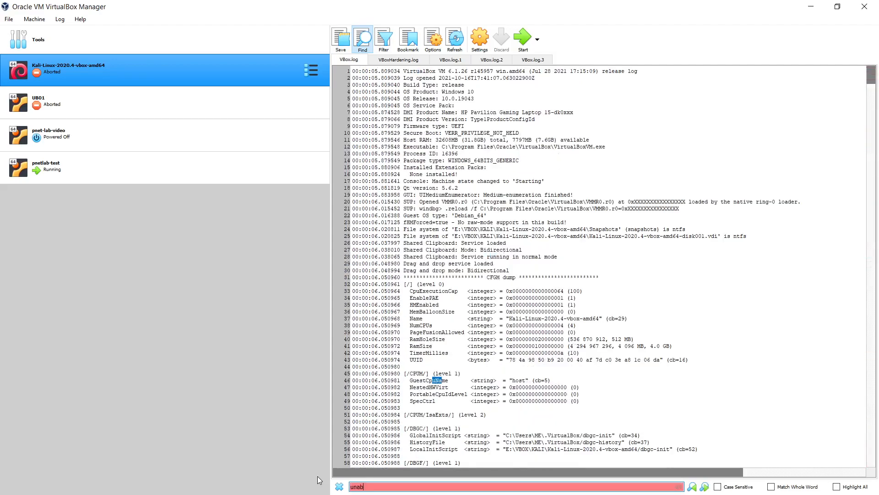
type("connect")
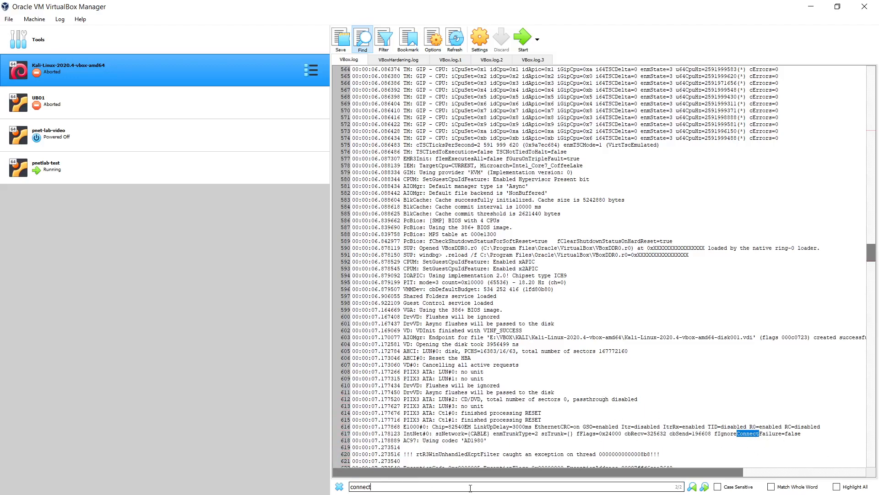
left_click(703, 486)
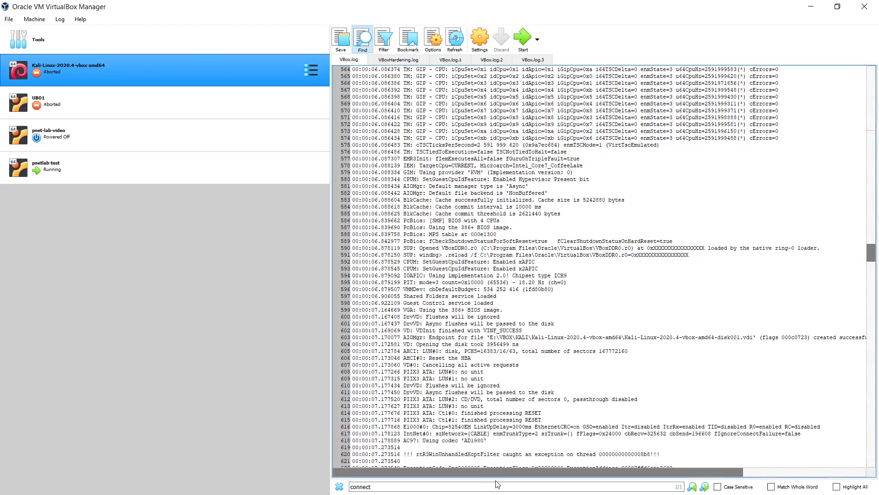
left_click(704, 487)
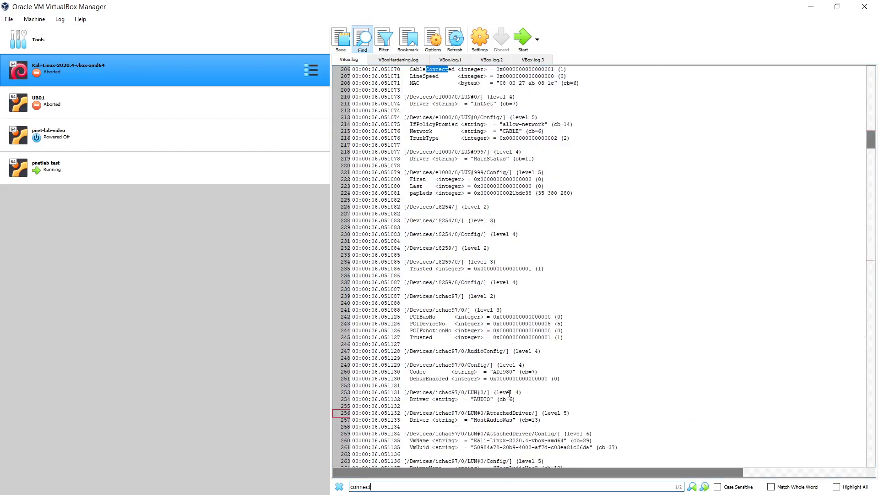
left_click(692, 486)
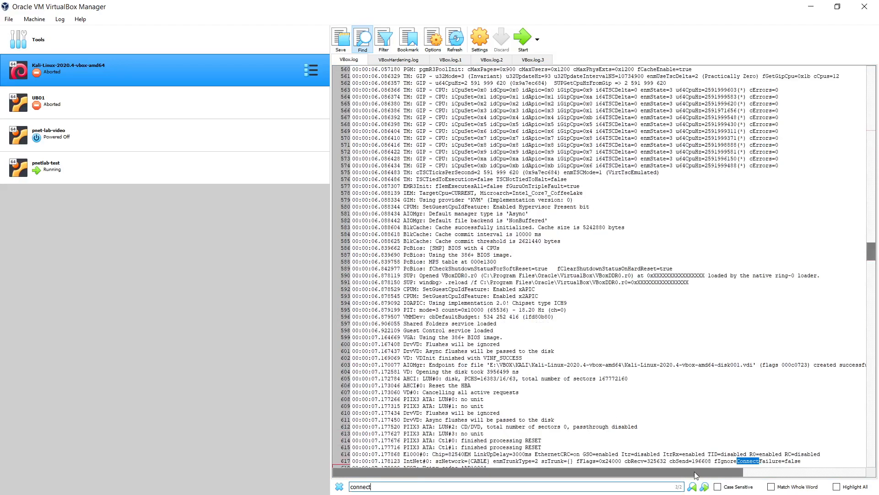
left_click(692, 486)
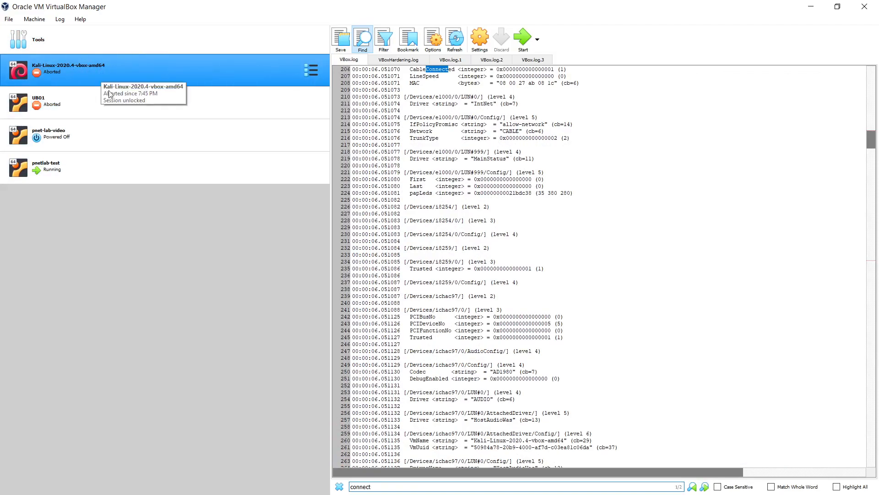
Step: Normal-start the Kali-Linux VM and dismiss the resulting memory-read application error
right_click(61, 68)
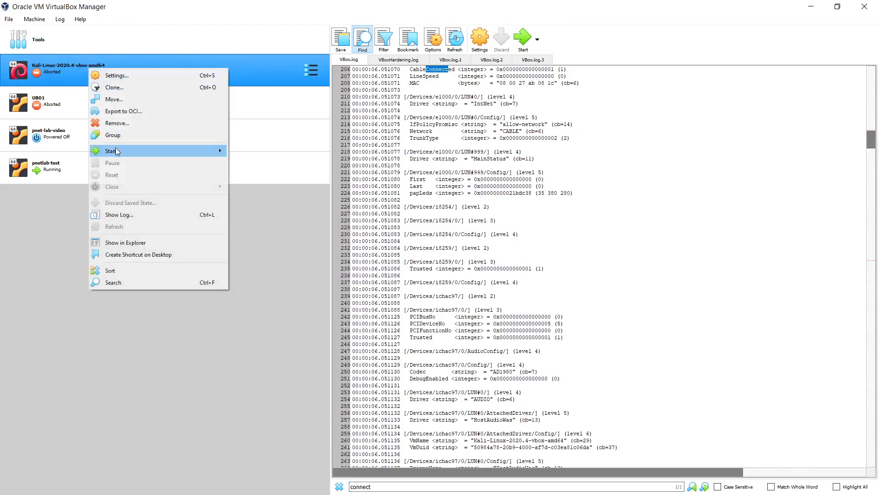
mouse_move(114, 150)
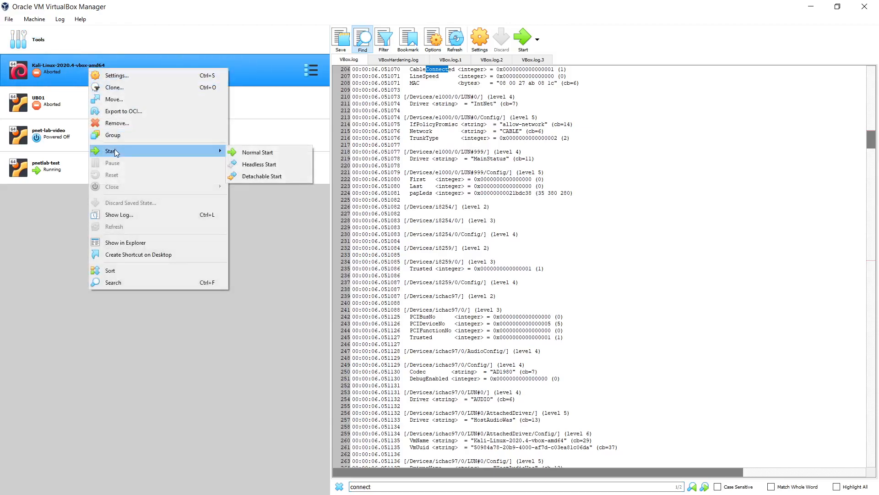
left_click(239, 194)
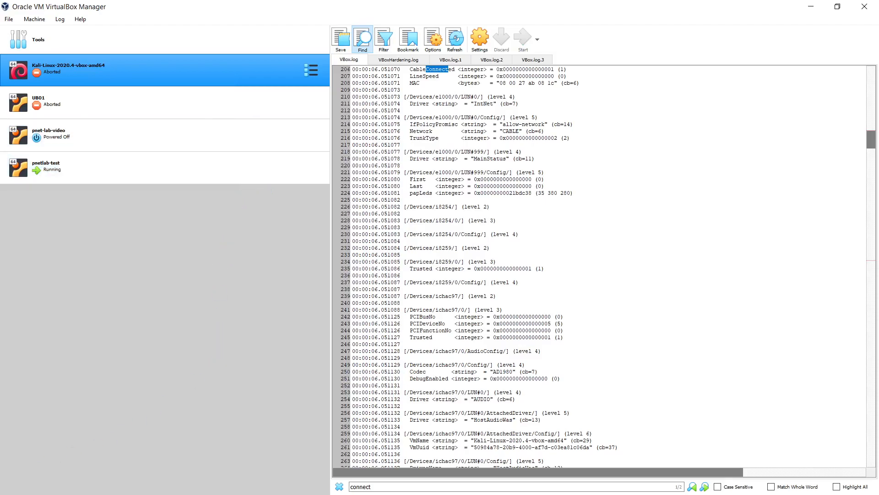
left_click(84, 103)
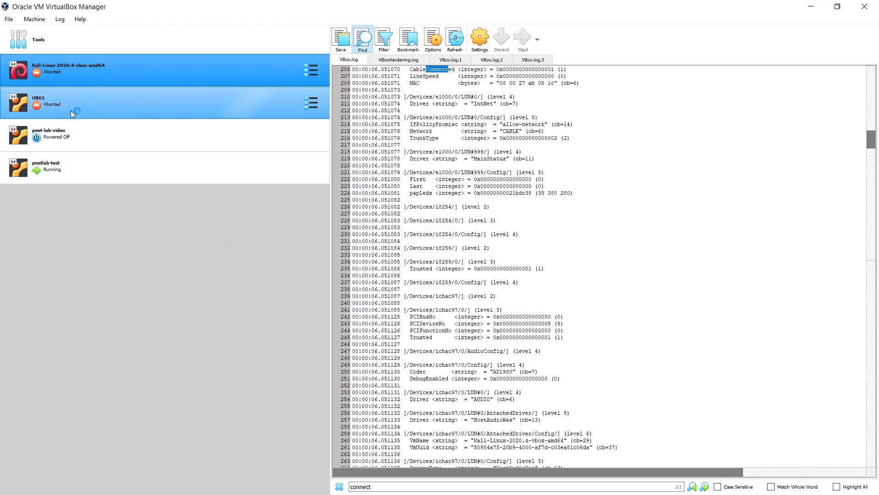
left_click(522, 37)
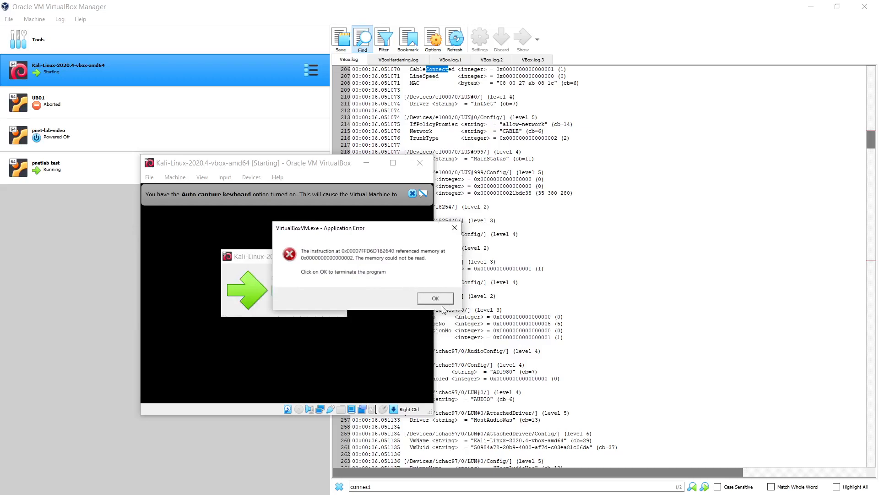
left_click(435, 297)
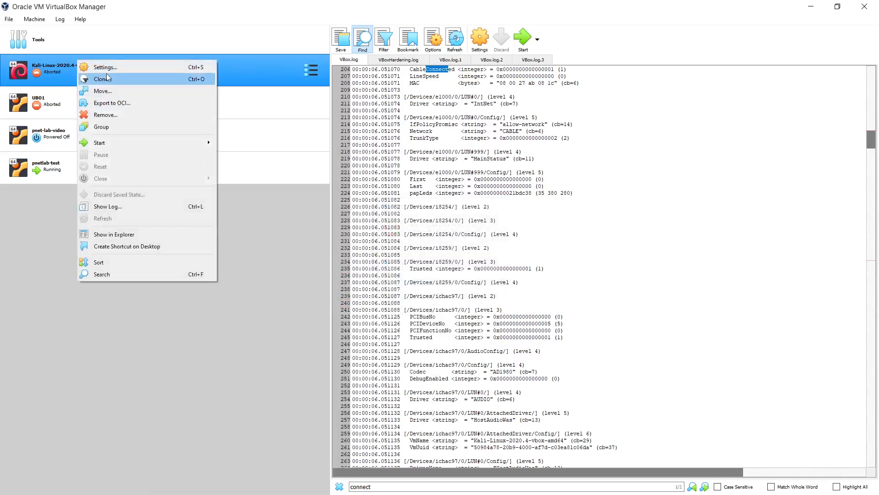
Step: Re-enable audio for the Kali VM with the Intel HD Audio controller and save
left_click(105, 67)
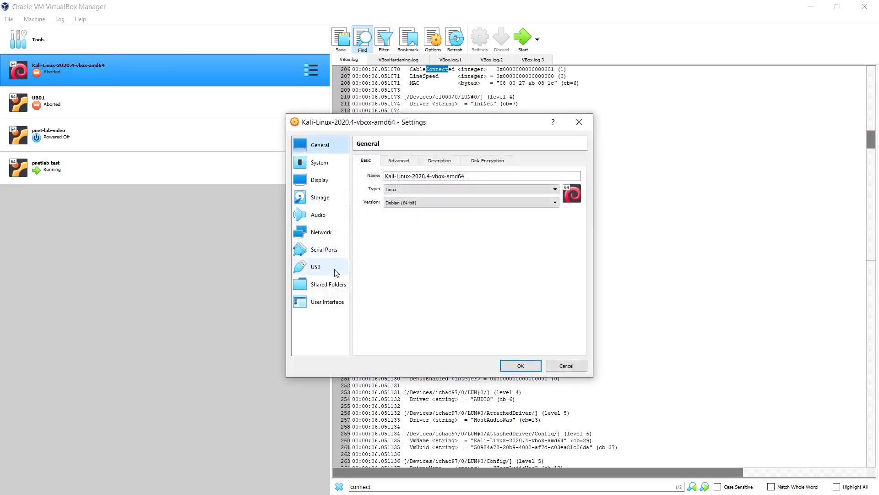
left_click(318, 215)
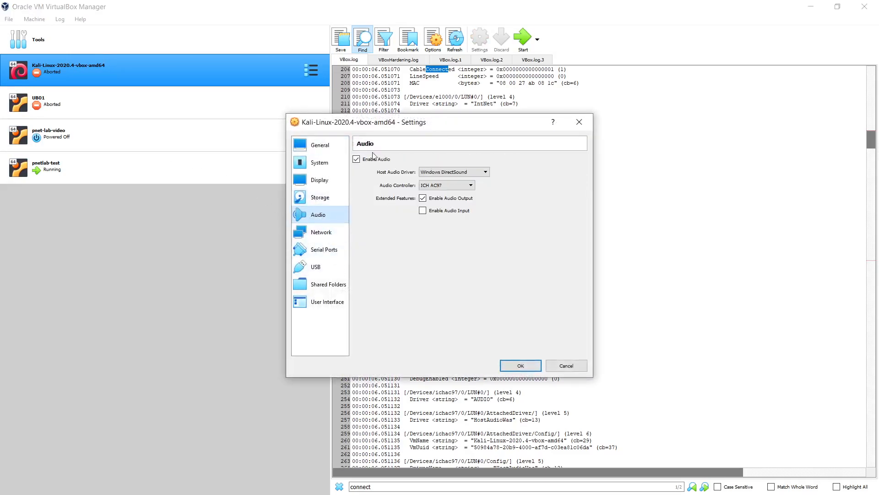
left_click(357, 159)
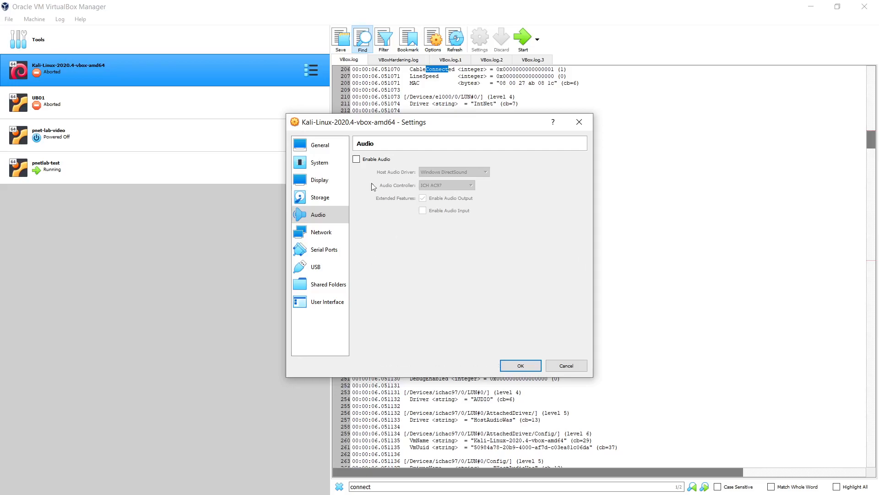
left_click(357, 159)
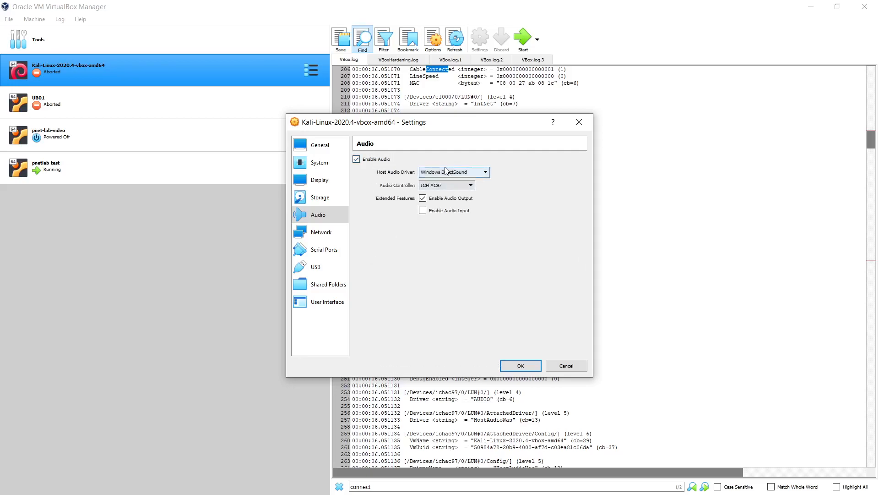
left_click(470, 185)
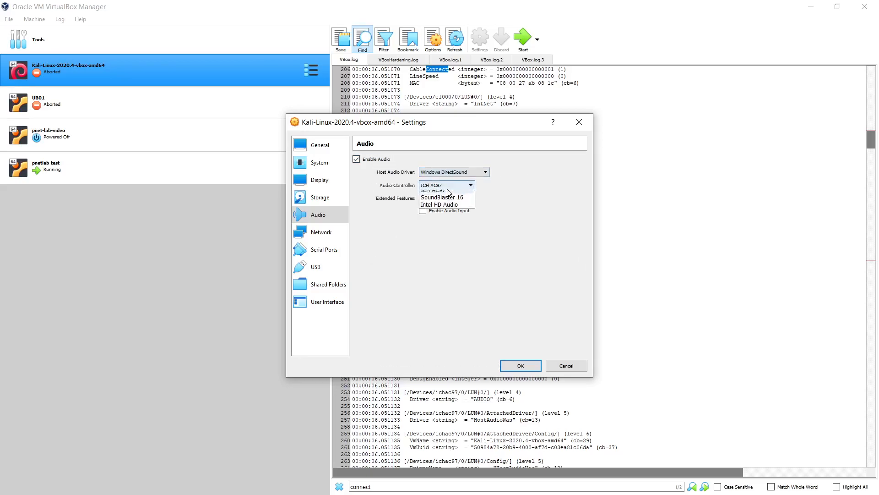
left_click(440, 205)
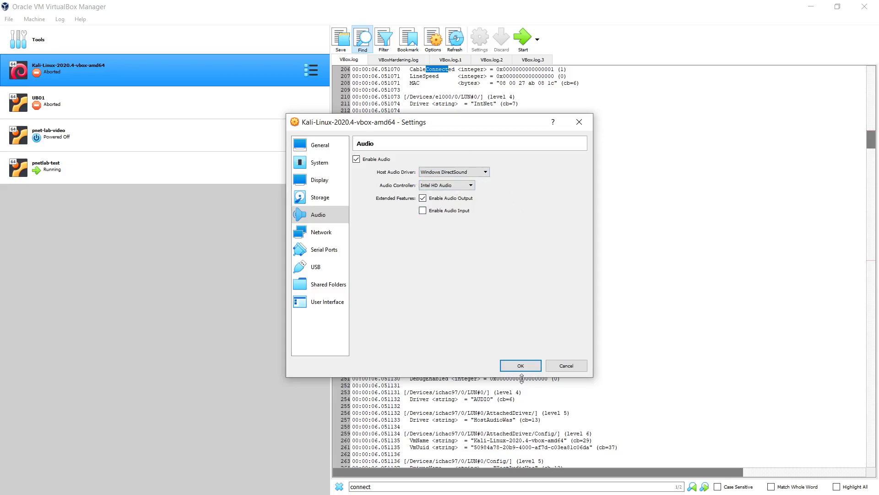
left_click(519, 365)
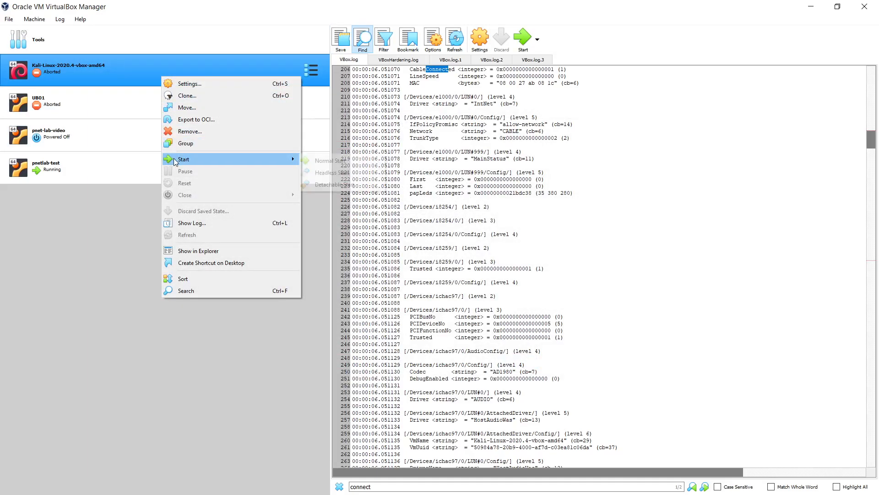
mouse_move(202, 119)
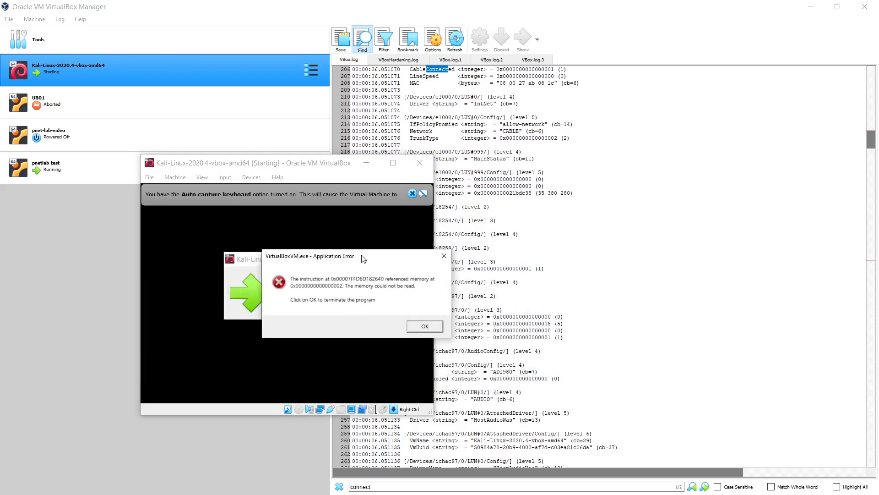
Step: Dismiss the memory-read Application Error from the Kali VM's failed start
left_click(424, 326)
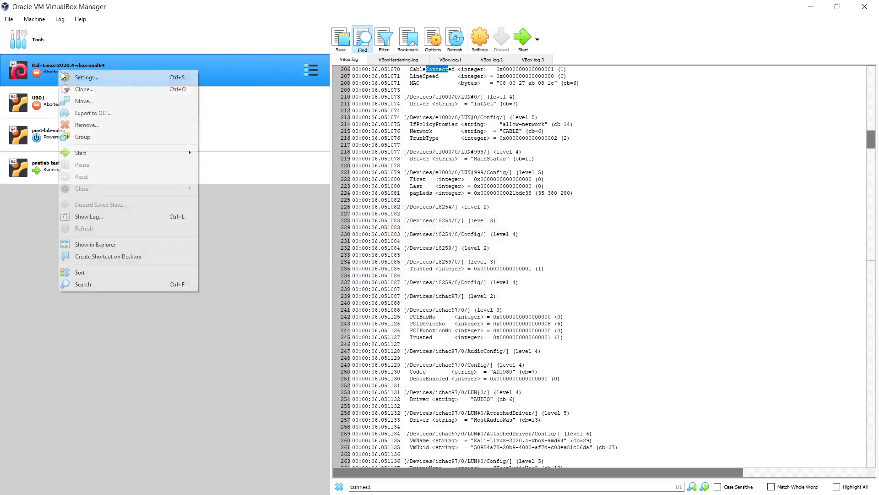
Step: Set the Kali VM's host audio driver to Null Audio Driver, keeping Intel HD Audio
left_click(86, 77)
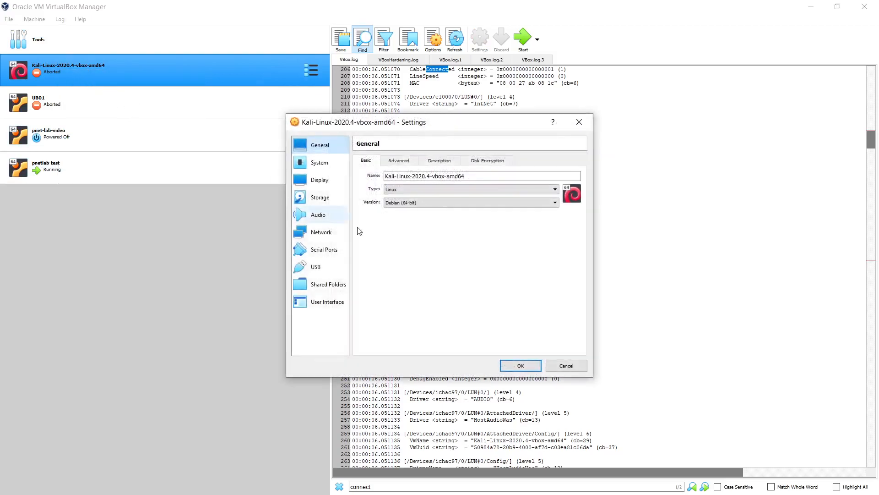
left_click(318, 214)
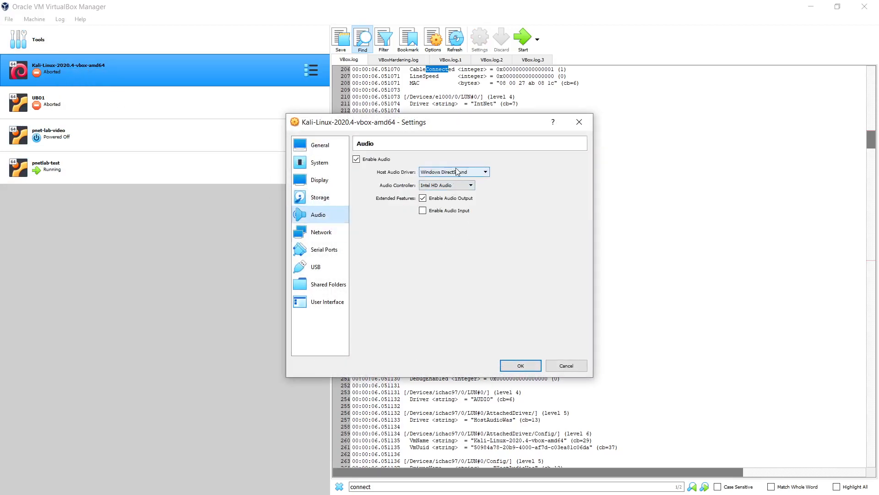
left_click(453, 172)
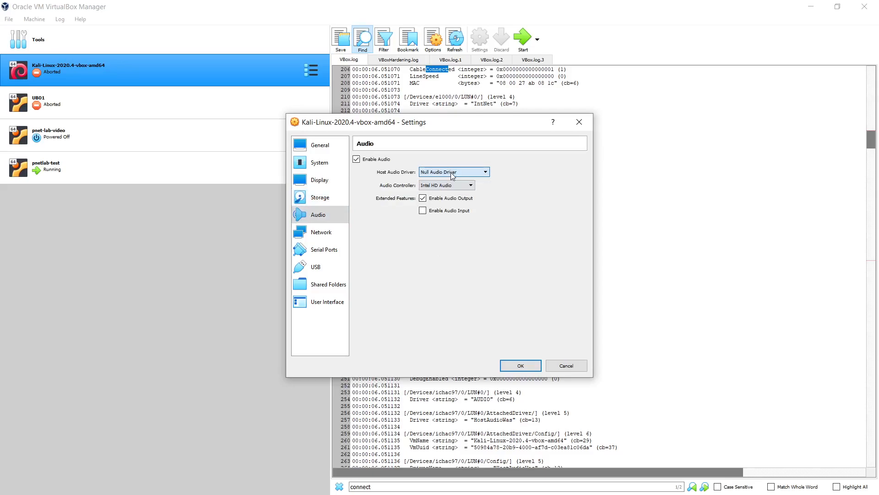
left_click(471, 185)
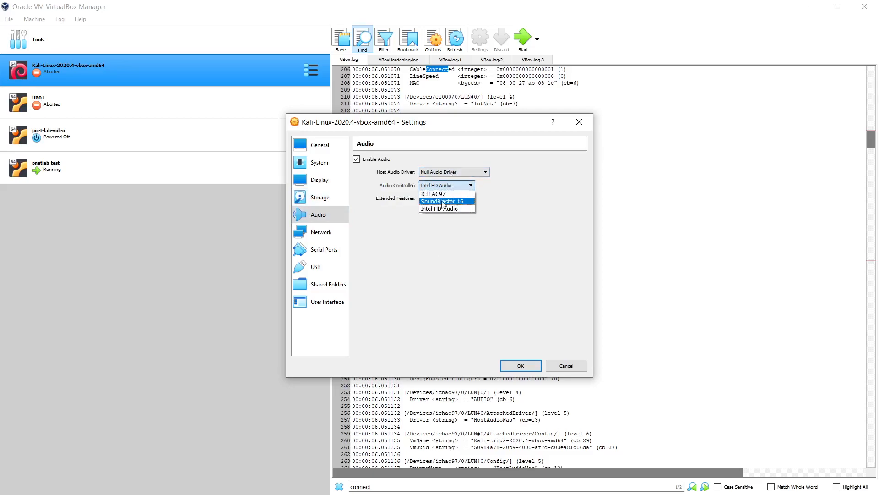
left_click(443, 208)
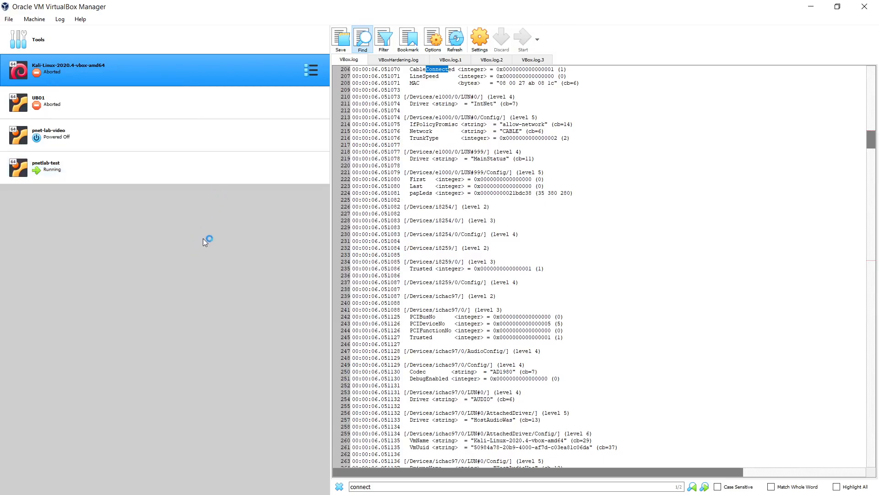
mouse_move(289, 134)
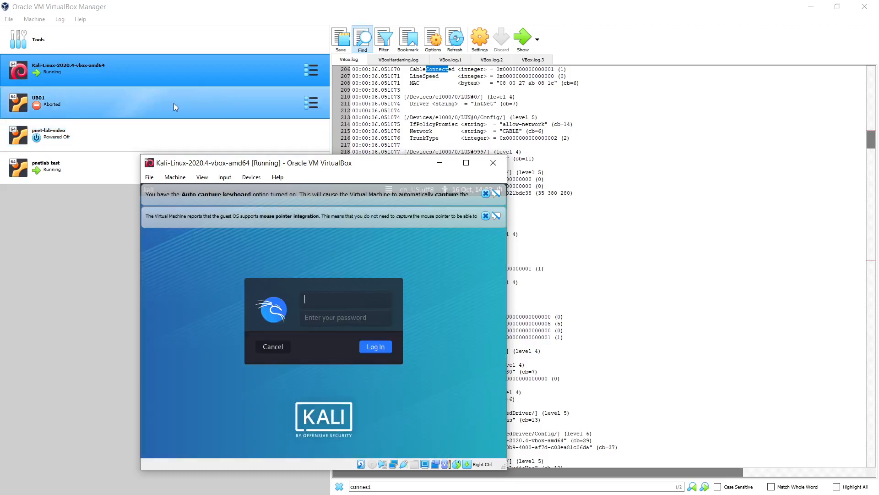
Step: Review the running Kali VM's audio settings and close the Settings dialog
right_click(67, 67)
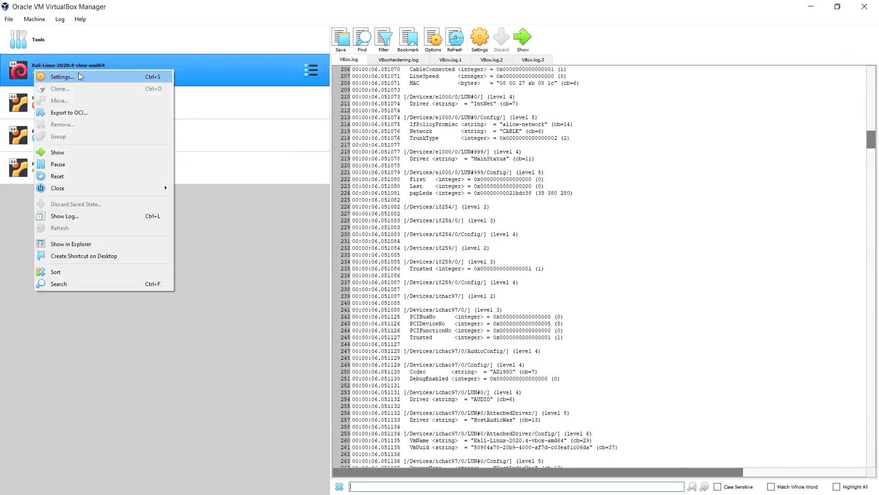
left_click(63, 76)
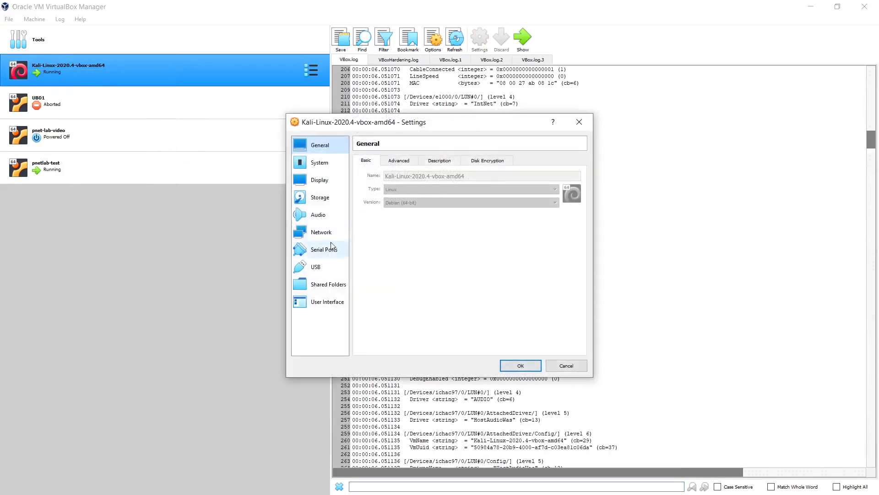
left_click(318, 214)
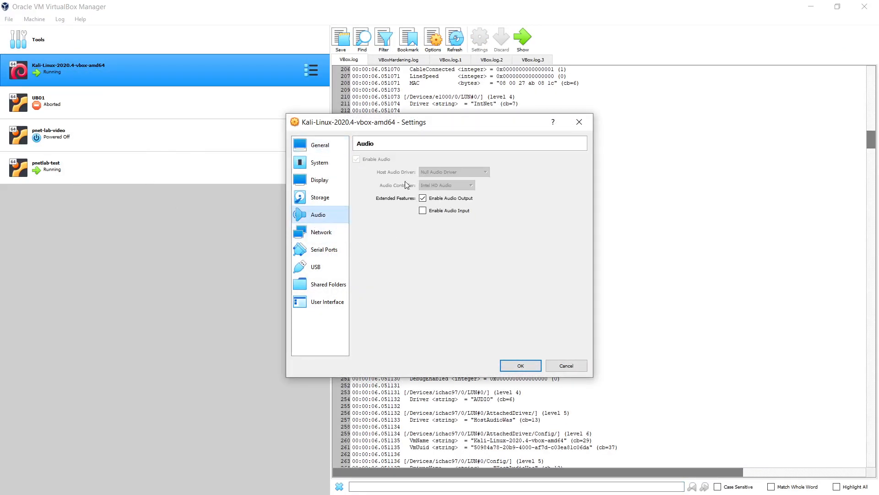
mouse_move(488, 178)
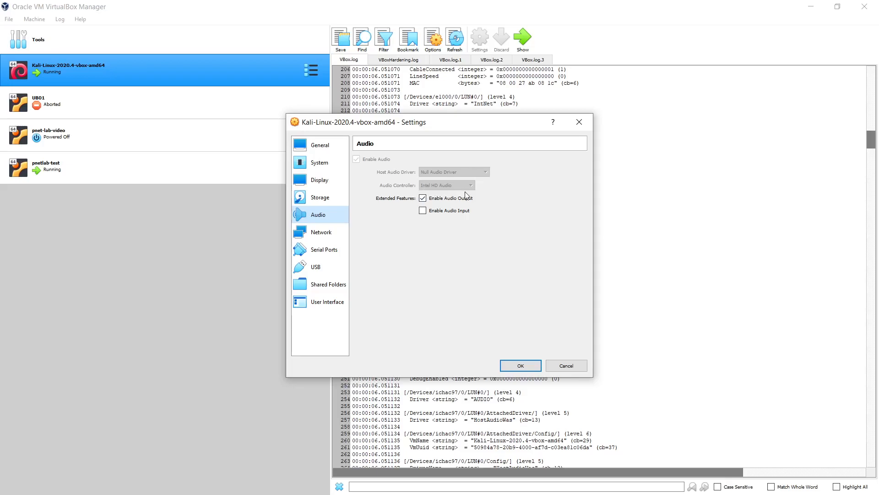
mouse_move(457, 193)
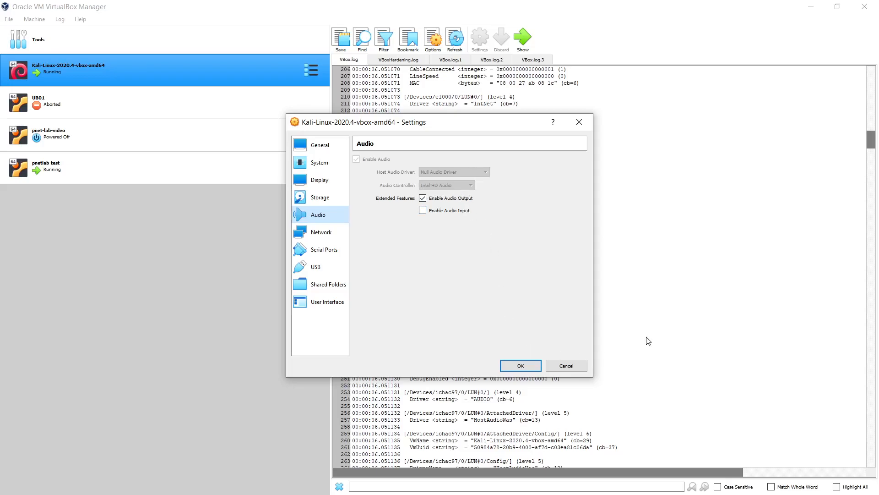
left_click(520, 365)
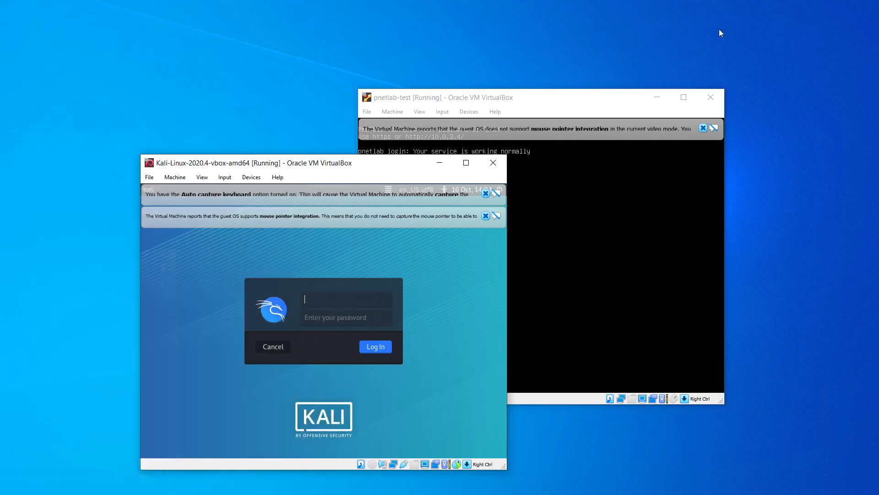